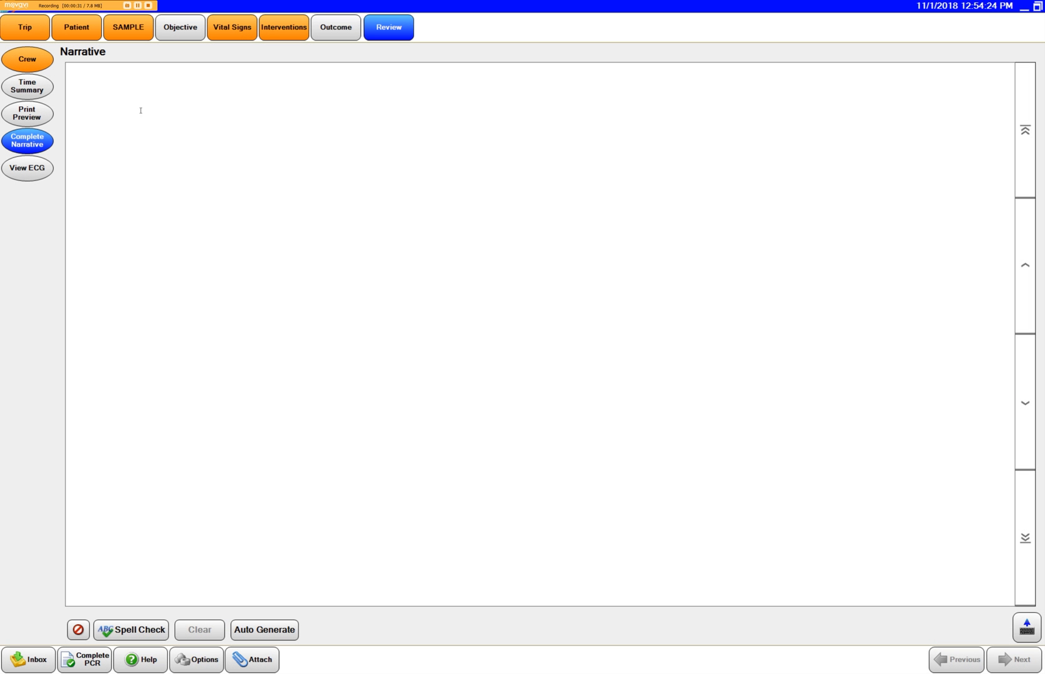
mouse_move(183, 197)
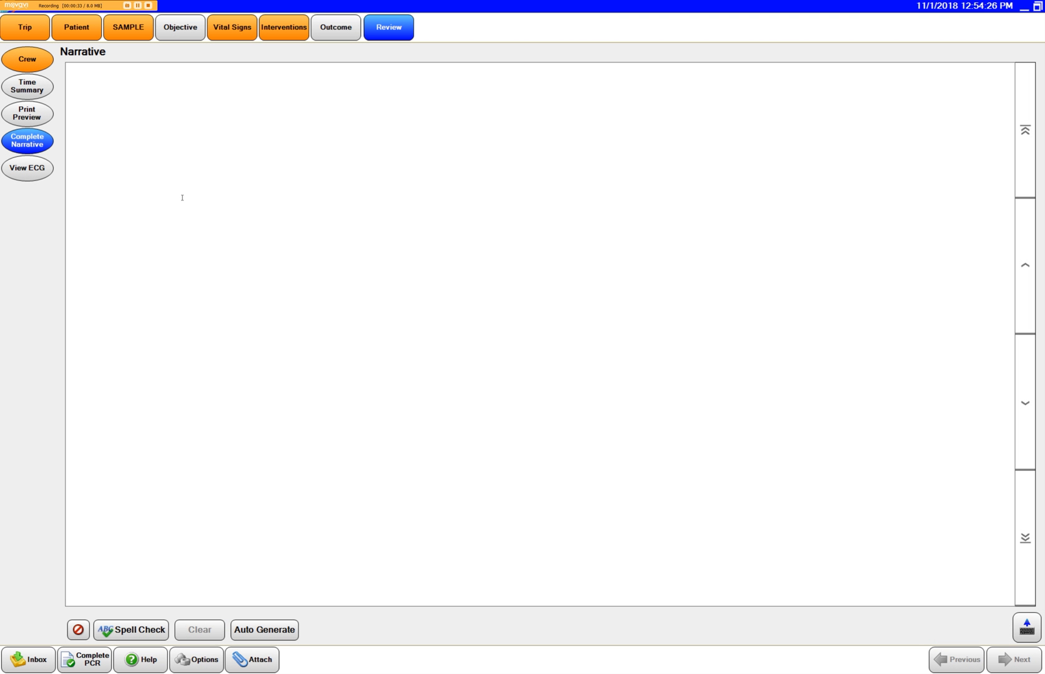
mouse_move(242, 247)
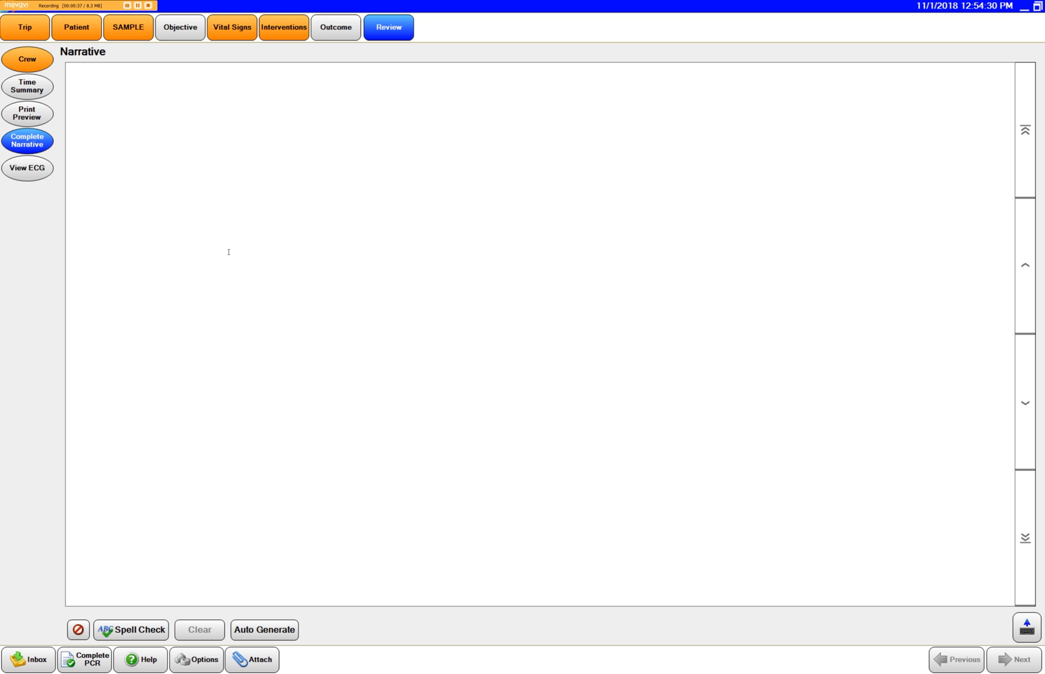
mouse_move(255, 323)
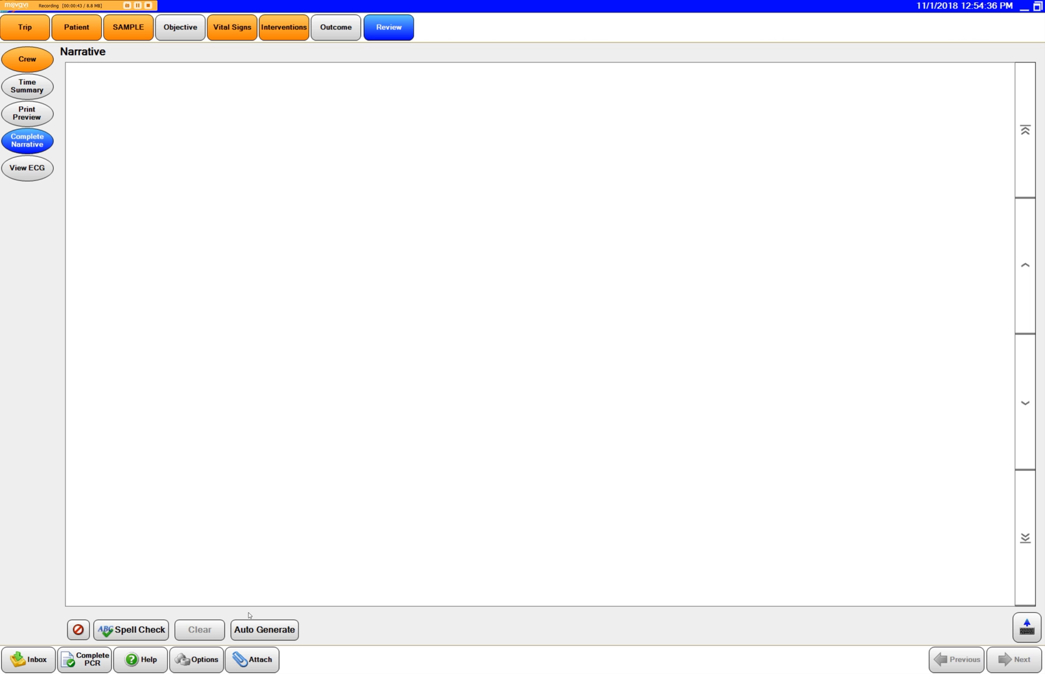
mouse_move(287, 565)
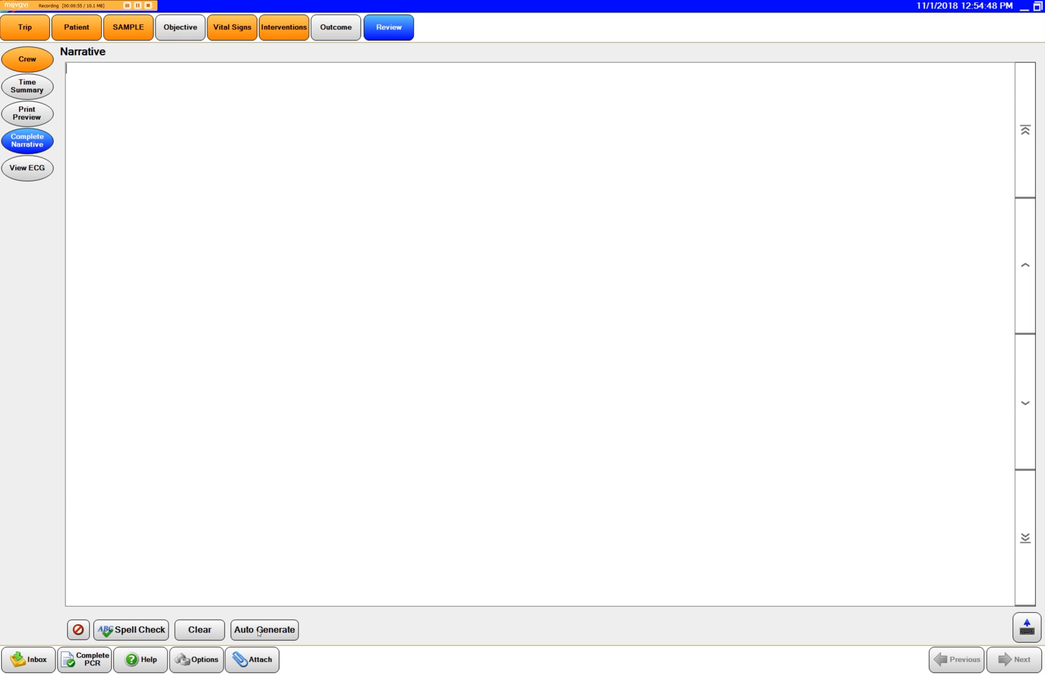
Step: Auto-generate the narrative summarising trip, history, vitals, treatments and disposition
left_click(263, 629)
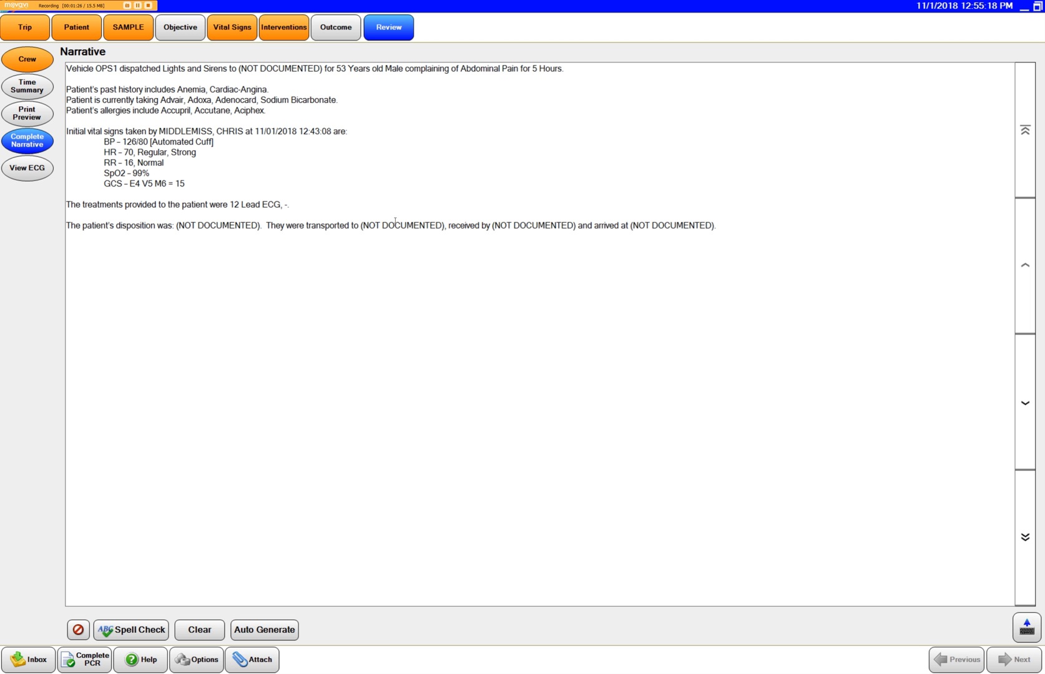
mouse_move(244, 152)
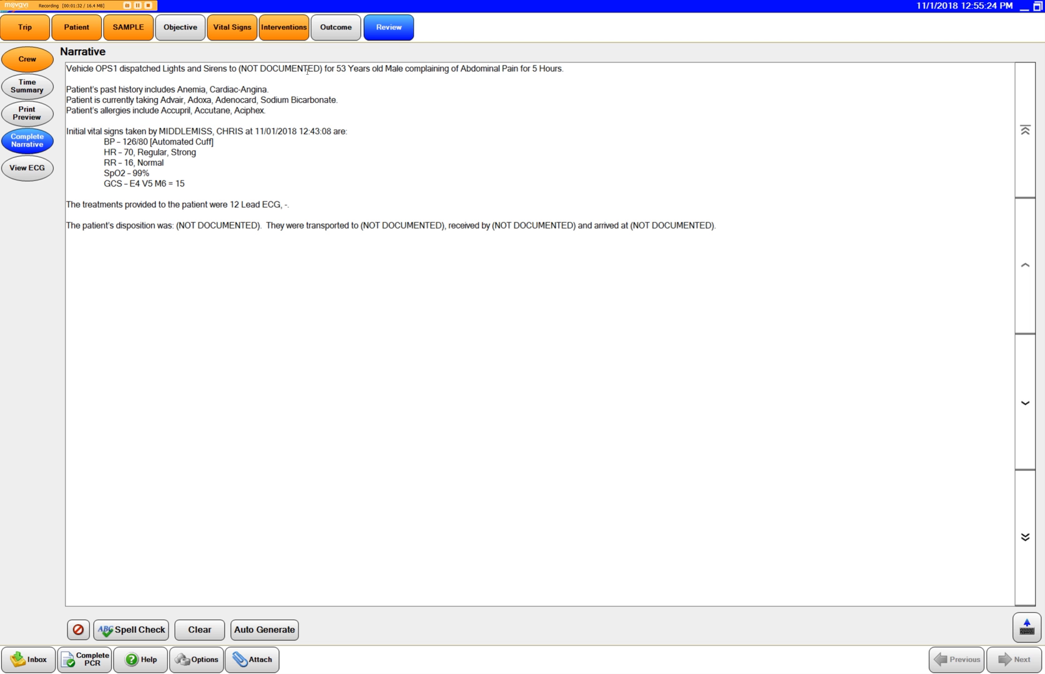
Step: Log an IV Started intervention from Quick Log and enter its Venous Access - IV details
left_click(284, 27)
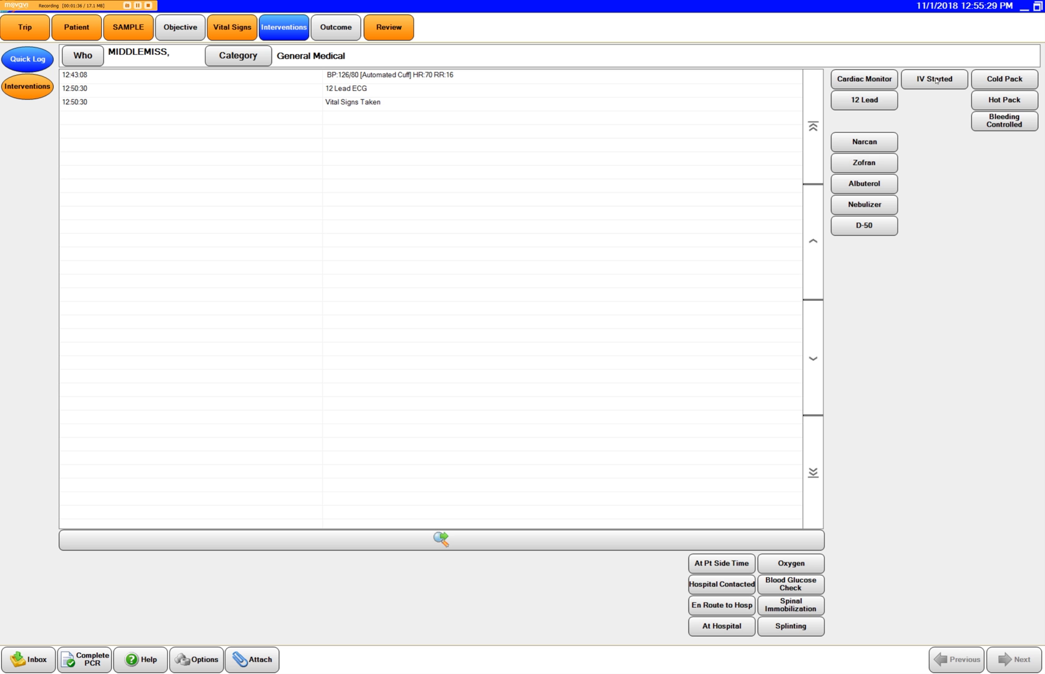
left_click(934, 79)
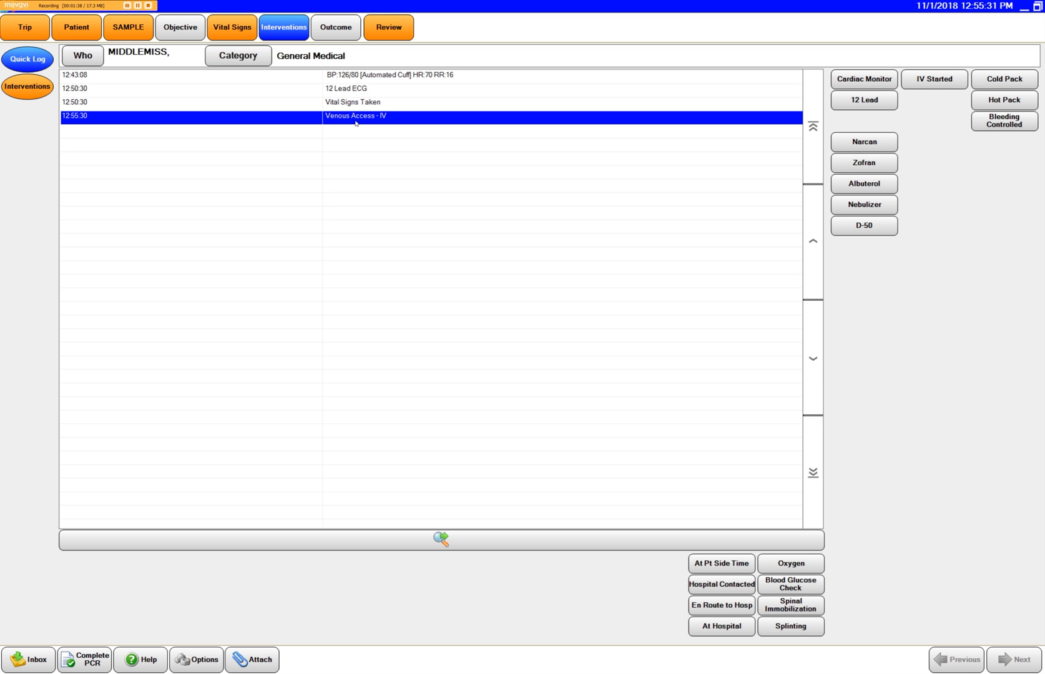
double_click(356, 115)
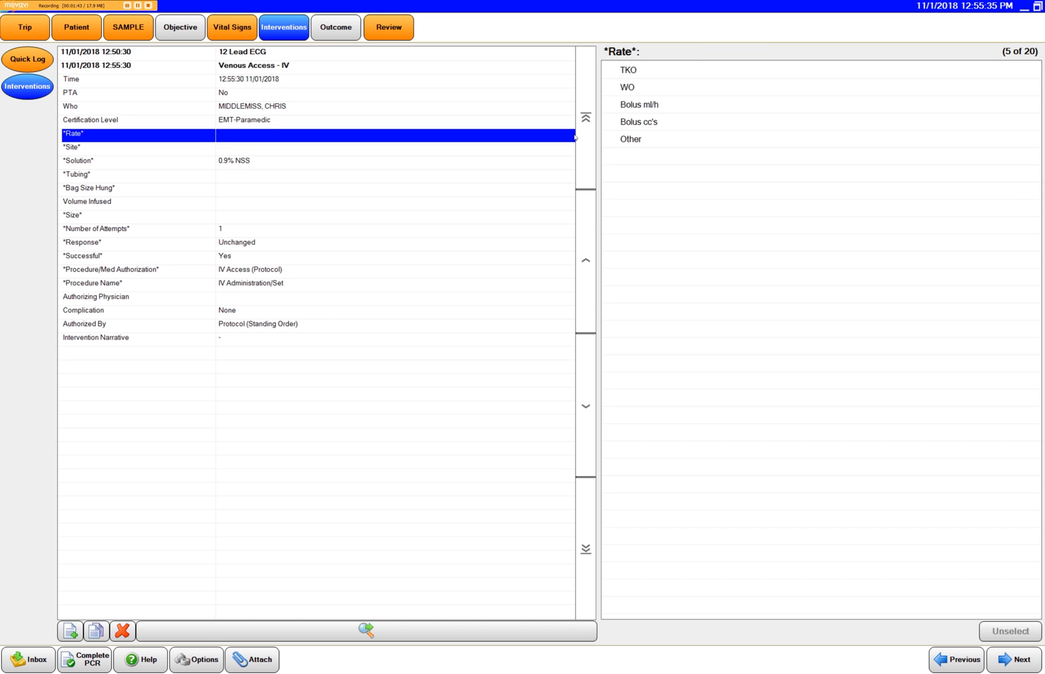
Step: Set the IV rate TKO, site Right Arm, bag size 500 ML and size 16G, then return to Review
left_click(627, 68)
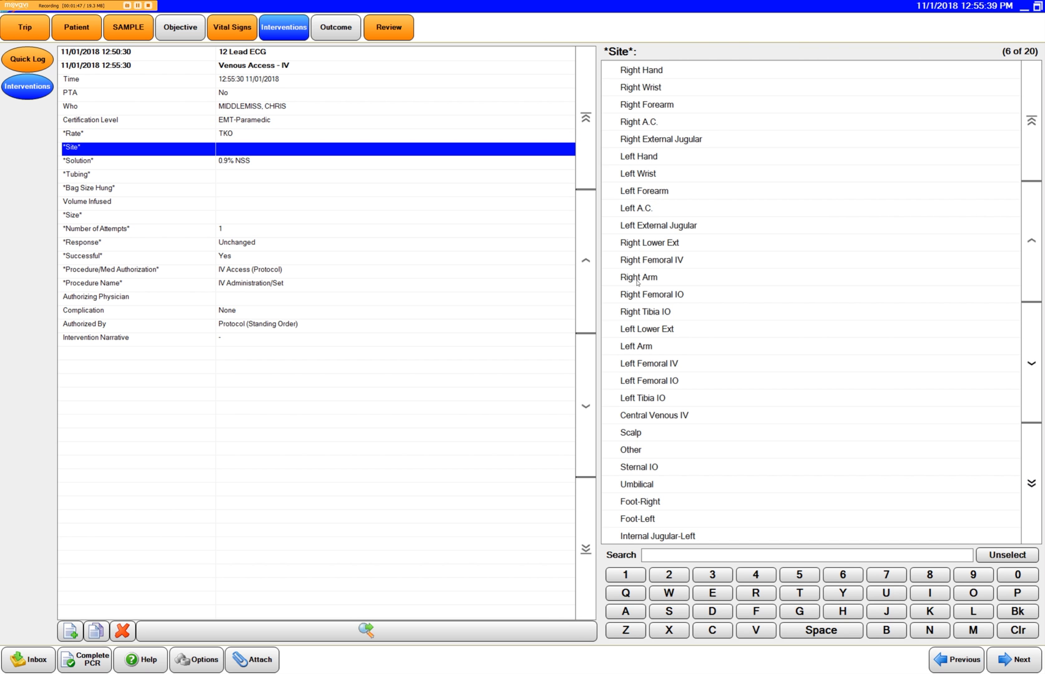
left_click(638, 278)
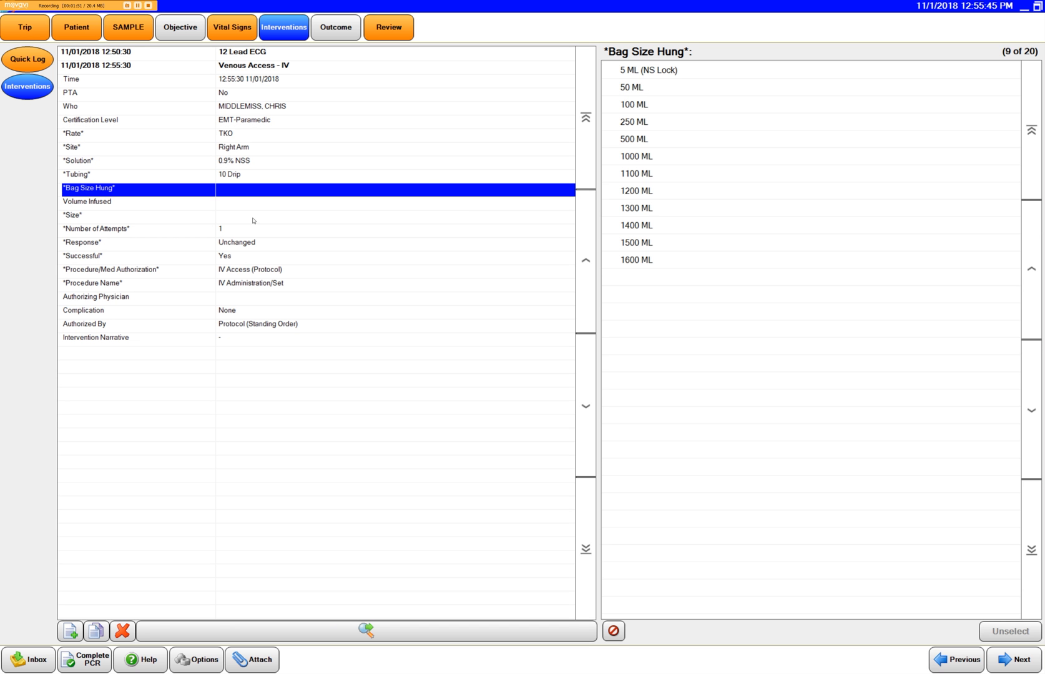
left_click(634, 140)
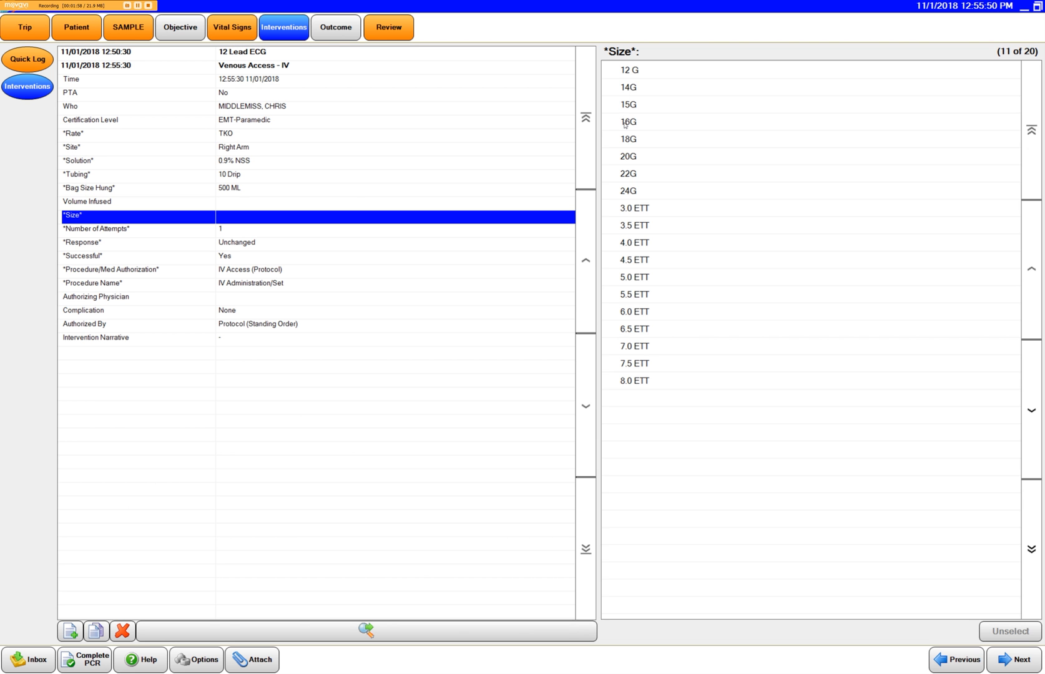
left_click(627, 122)
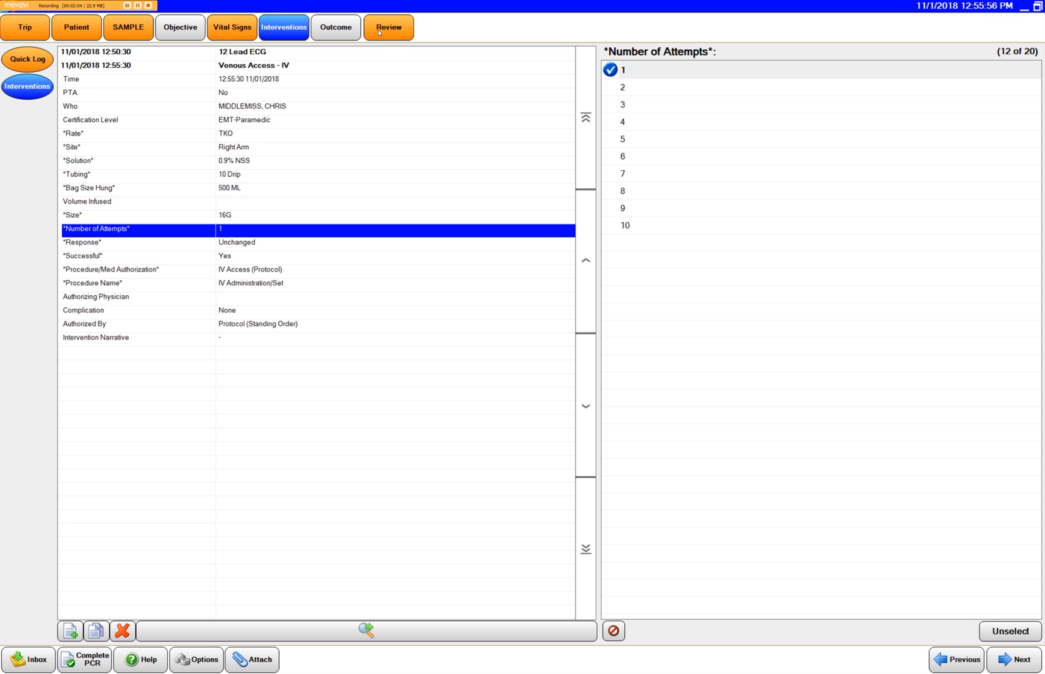
left_click(389, 27)
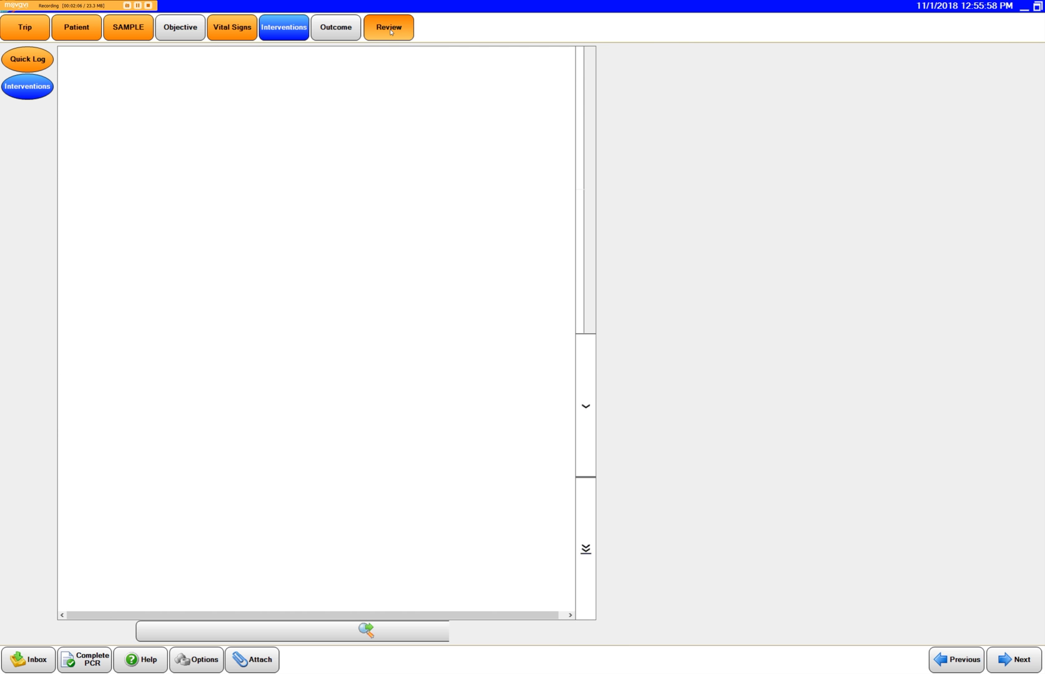
Step: Regenerate the Complete Narrative, replacing the old text so treatments include Venous Access - IV
left_click(388, 28)
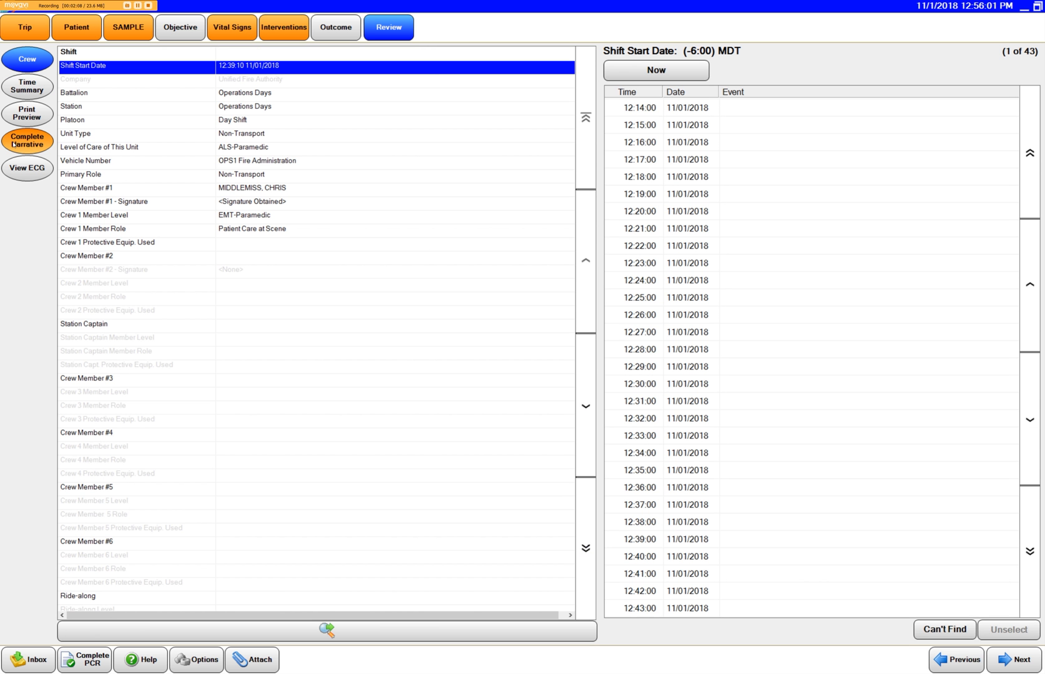
left_click(26, 141)
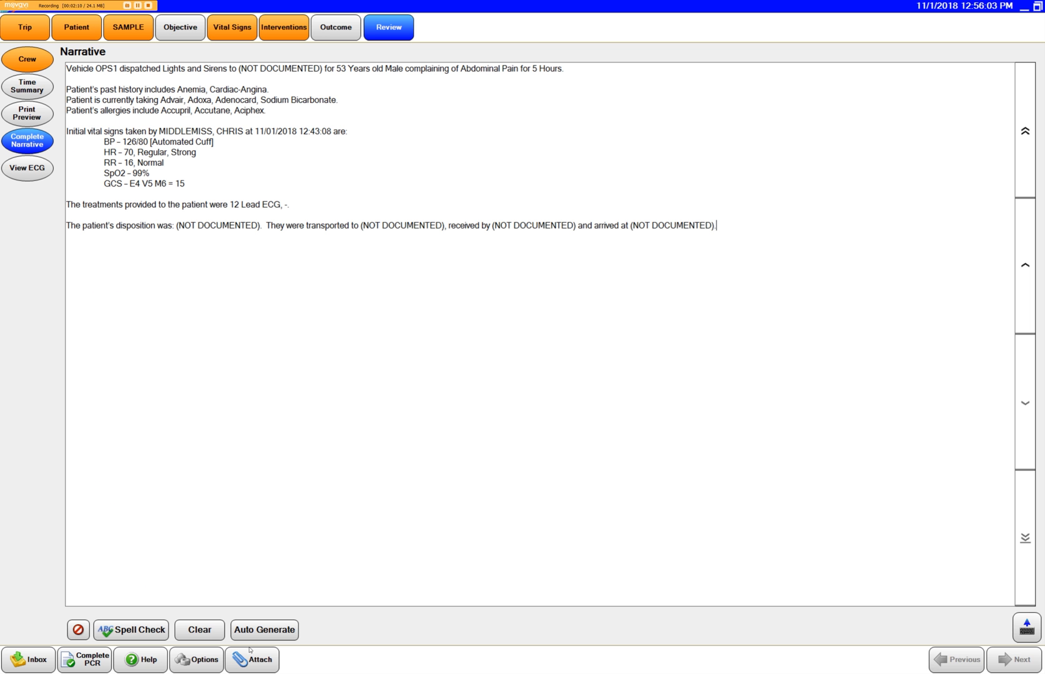
left_click(264, 629)
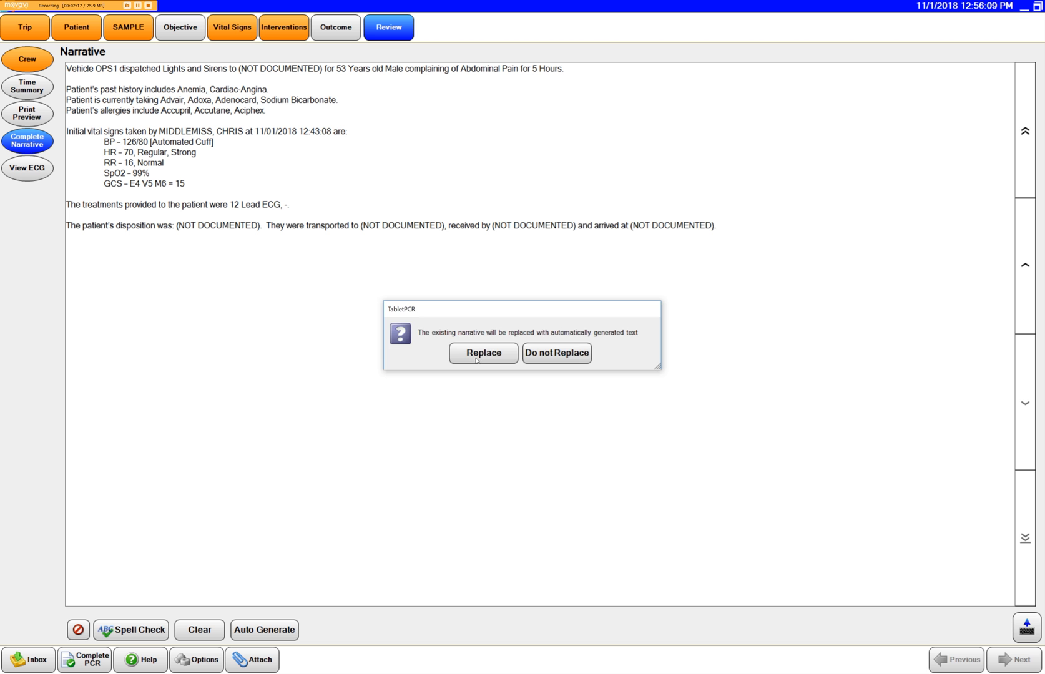
left_click(483, 354)
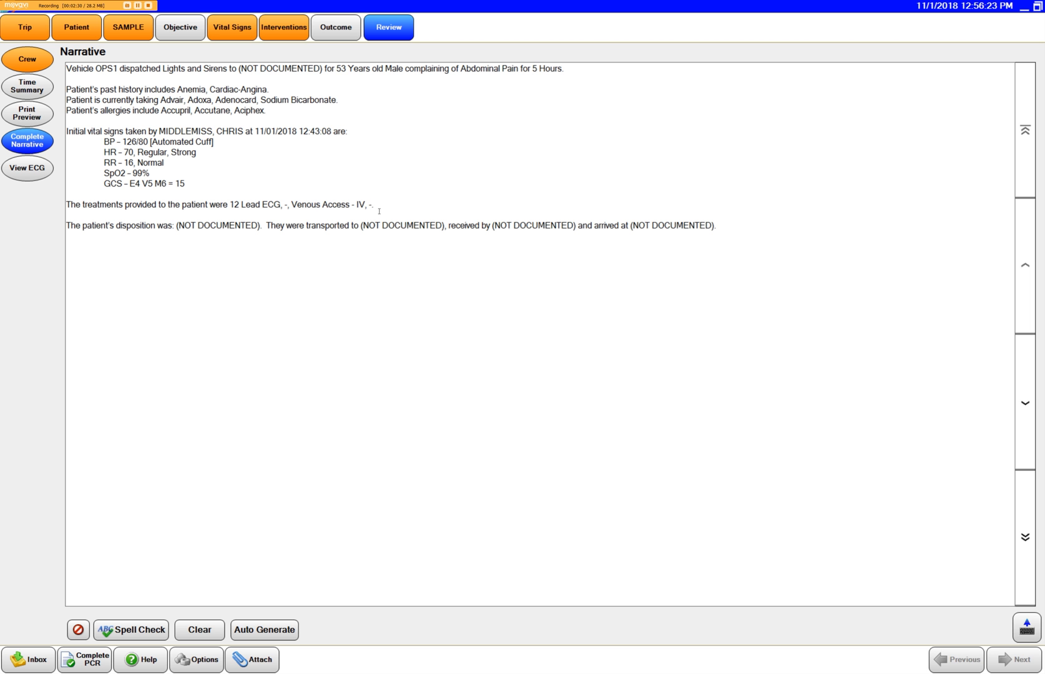
mouse_move(522, 219)
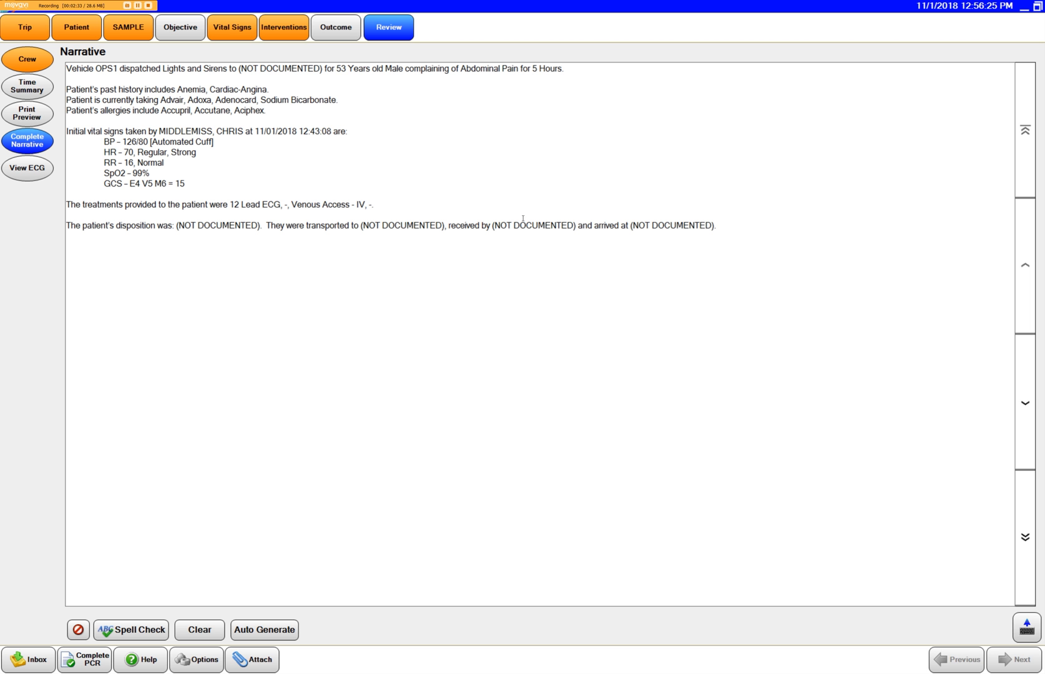
mouse_move(509, 195)
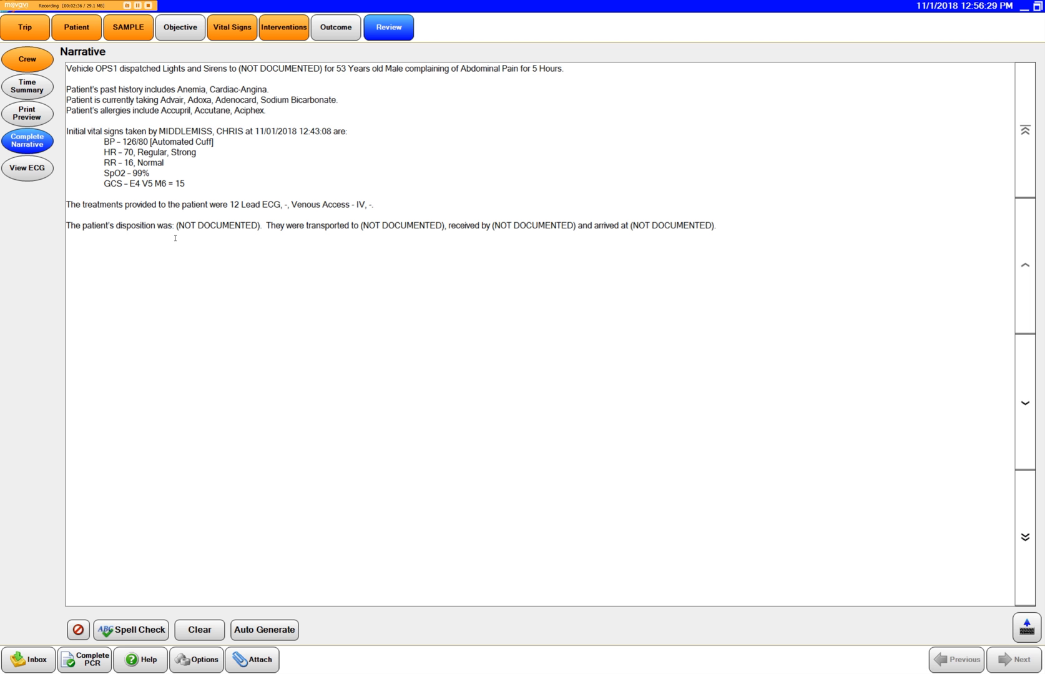
mouse_move(435, 237)
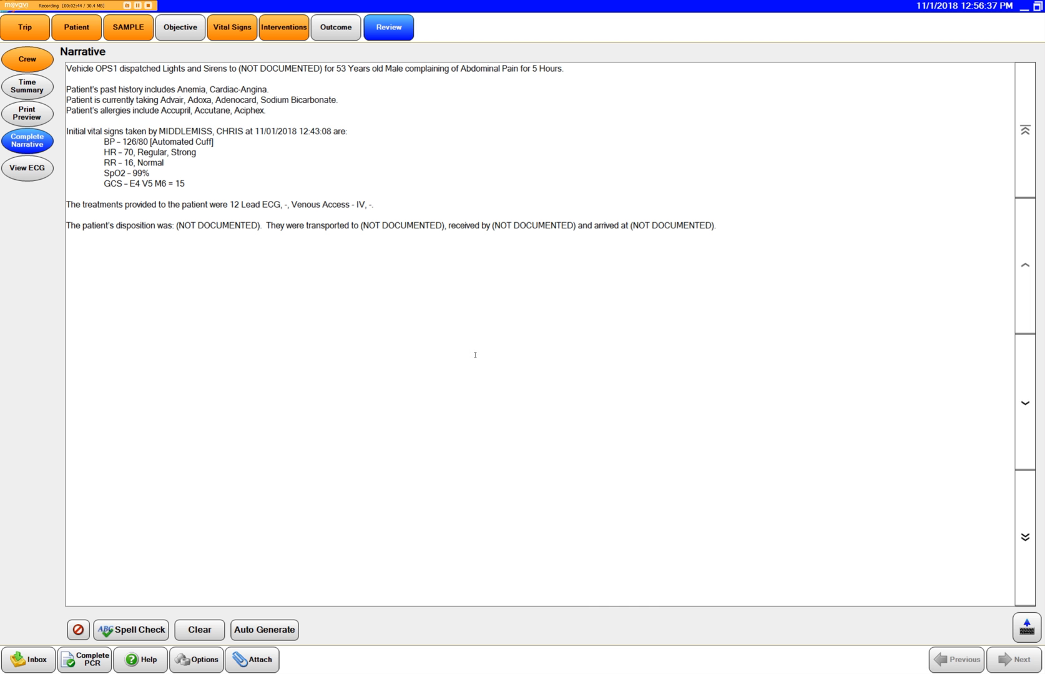
mouse_move(506, 217)
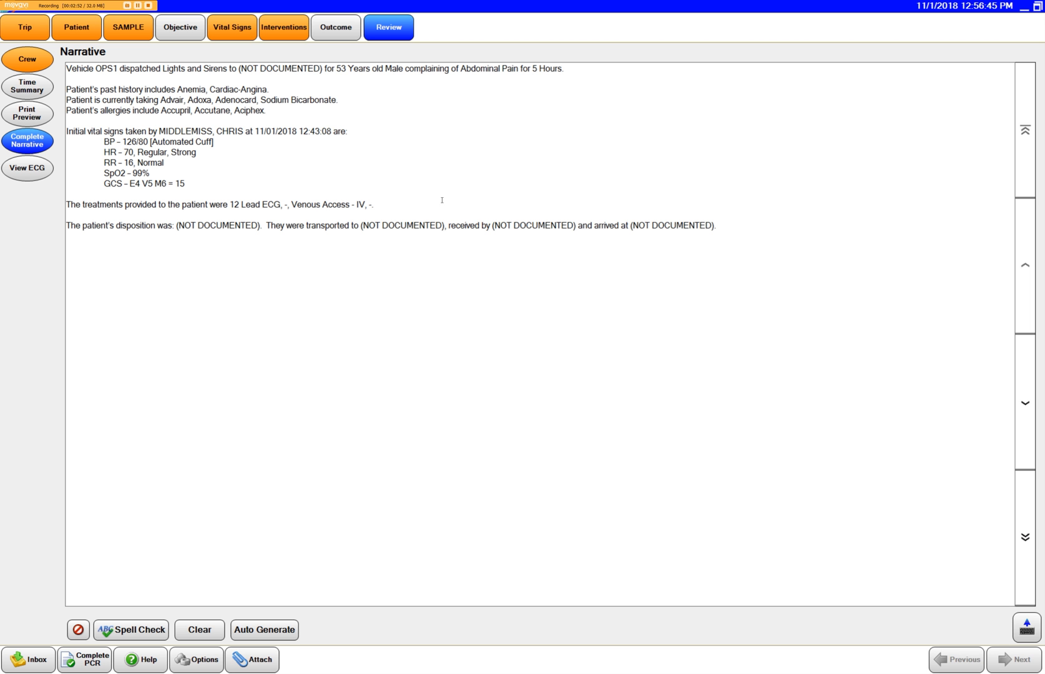
mouse_move(579, 108)
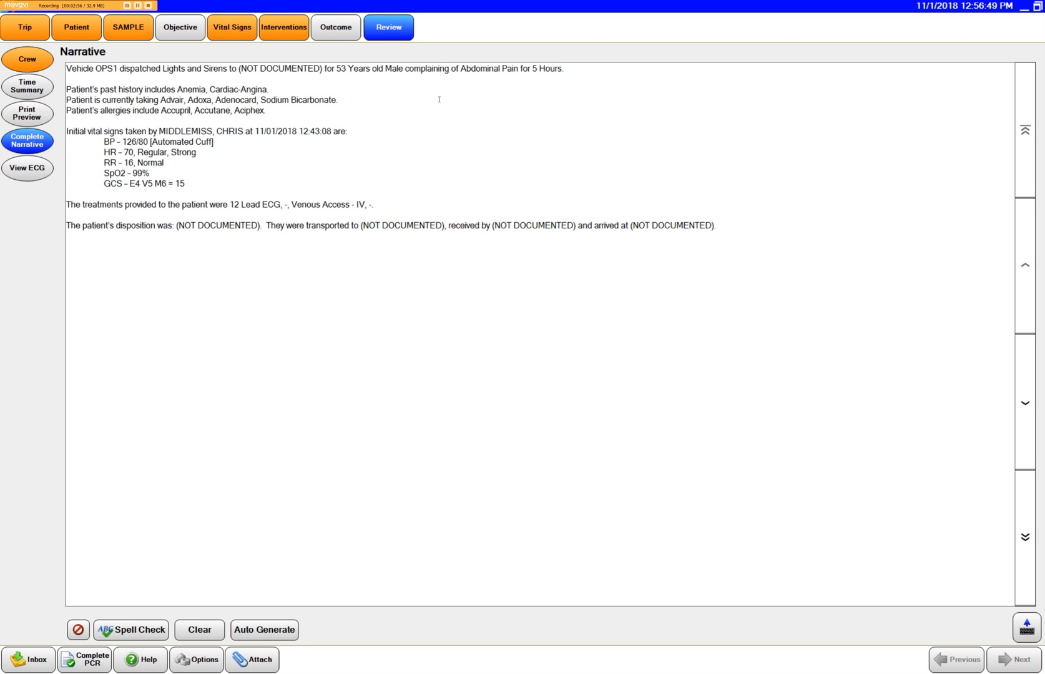
mouse_move(466, 129)
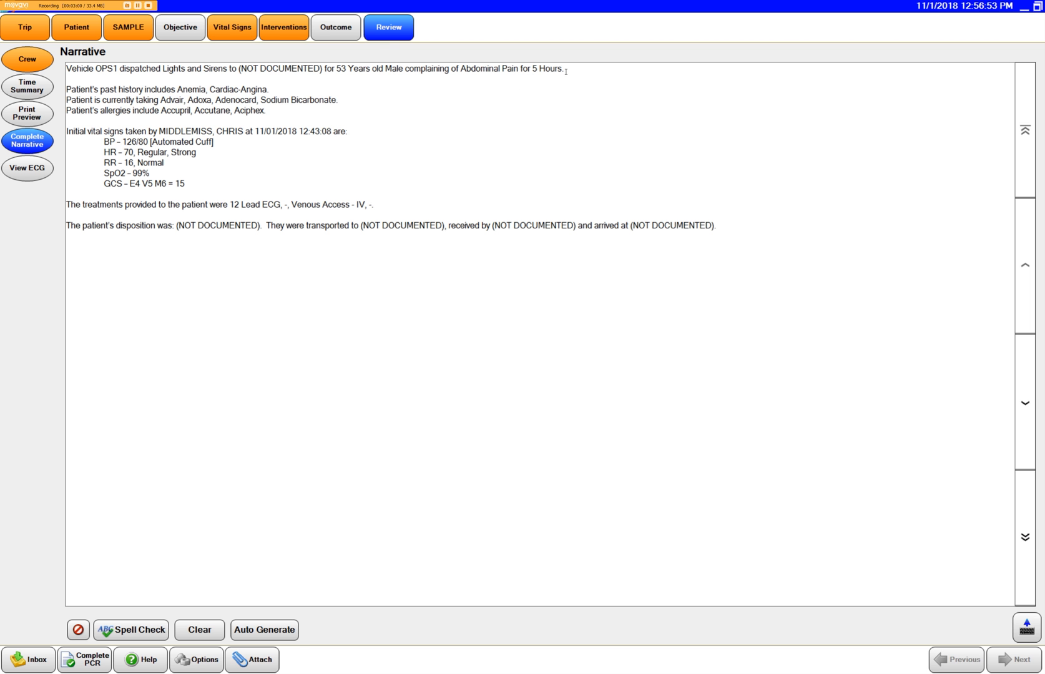
mouse_move(599, 76)
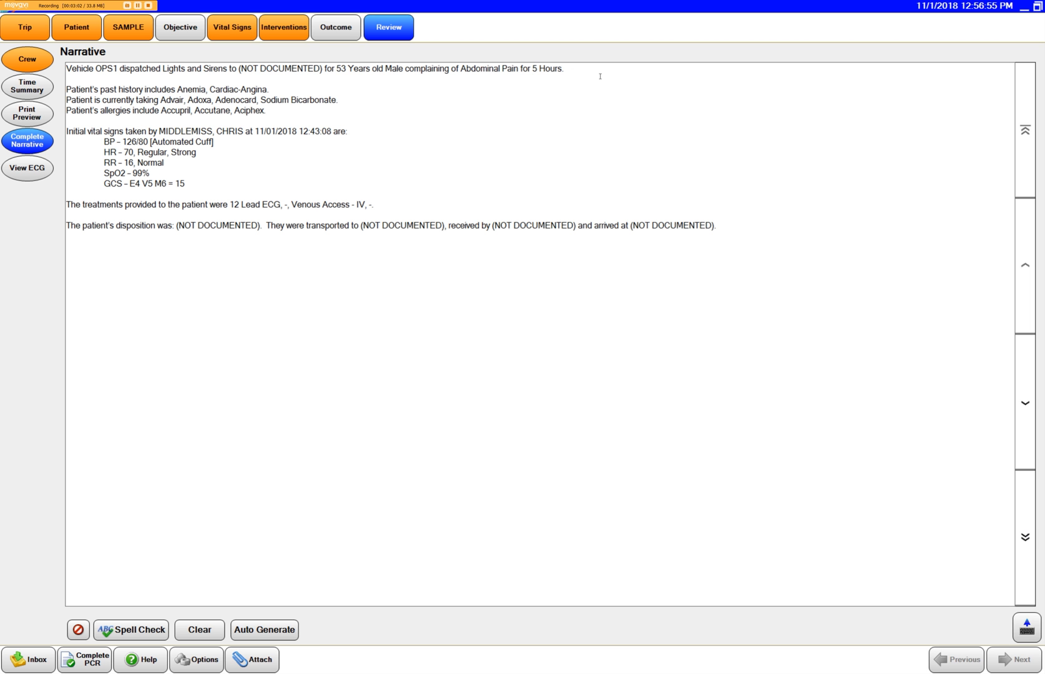
mouse_move(616, 86)
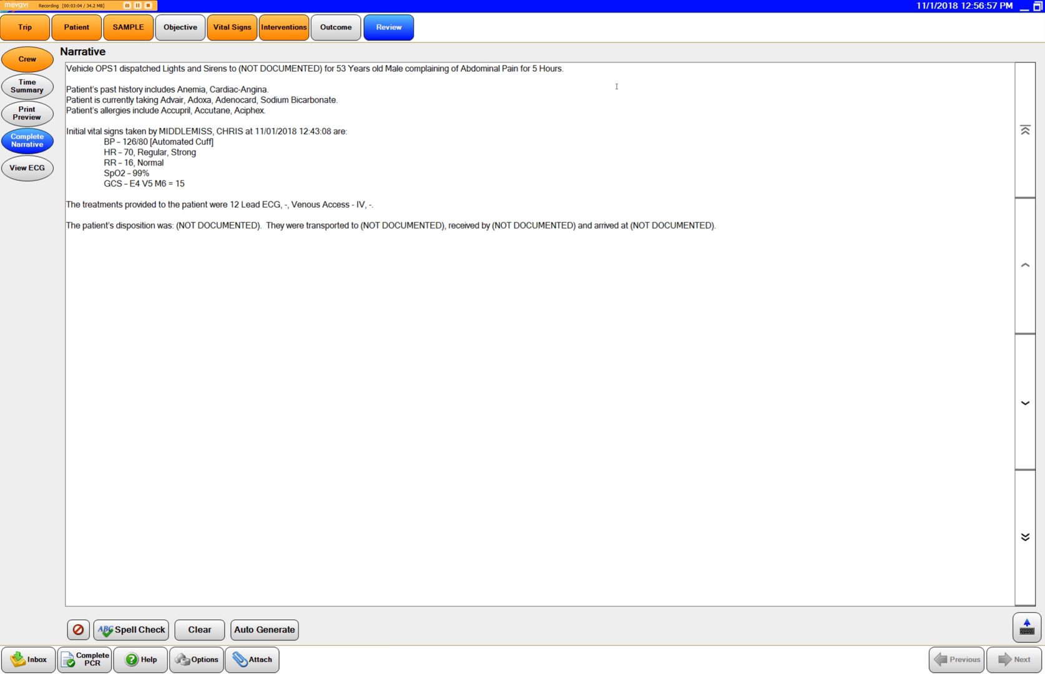
mouse_move(616, 165)
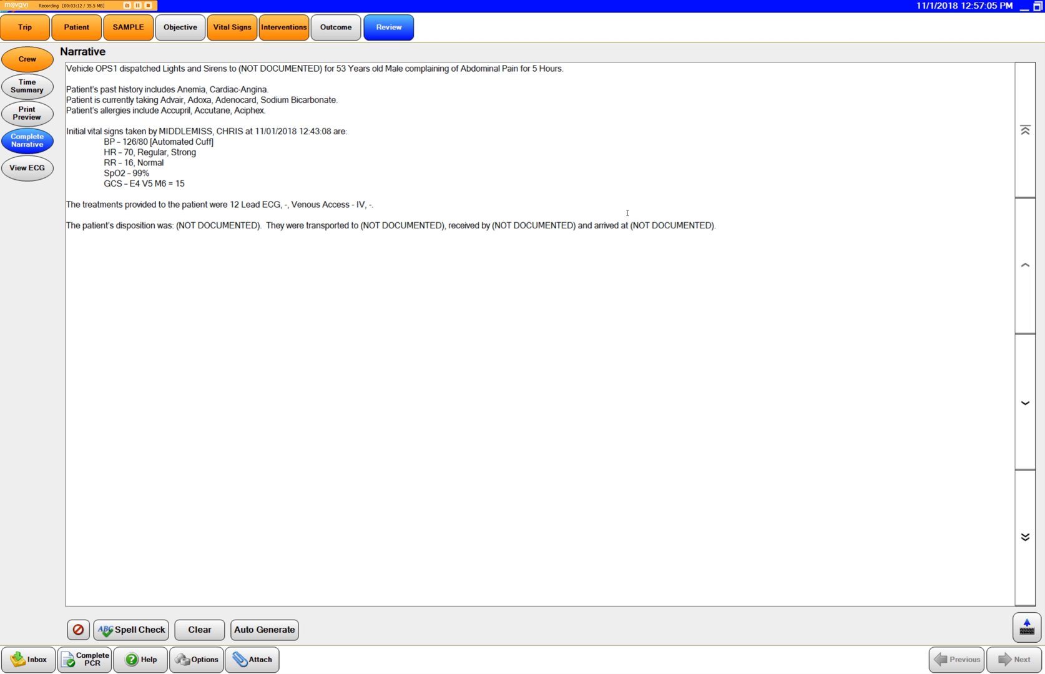
mouse_move(141, 299)
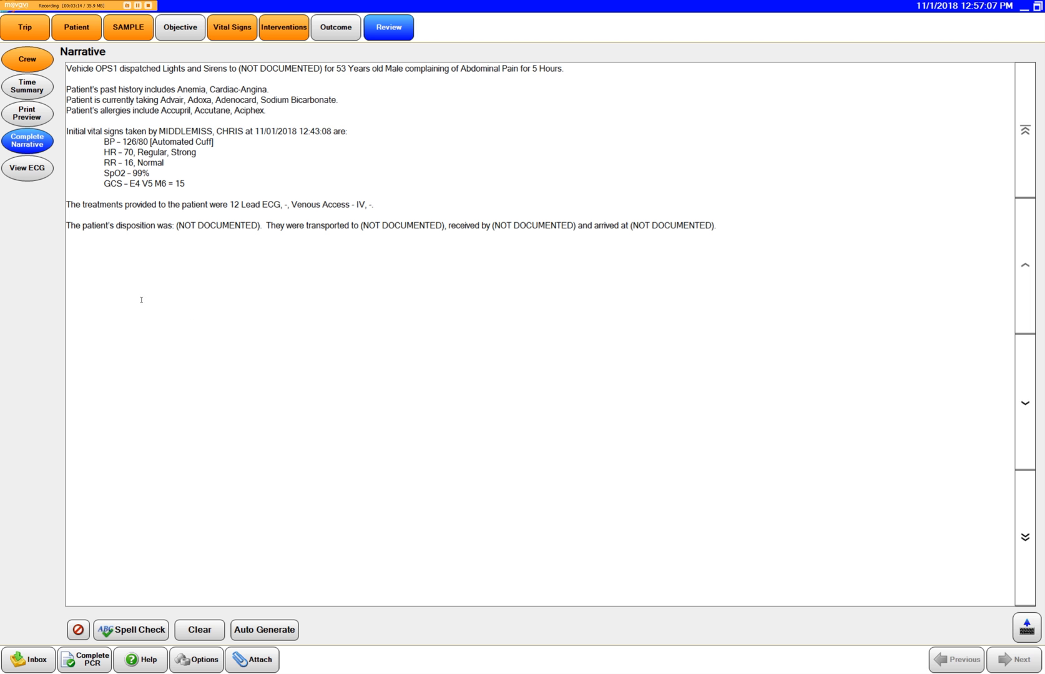
mouse_move(395, 280)
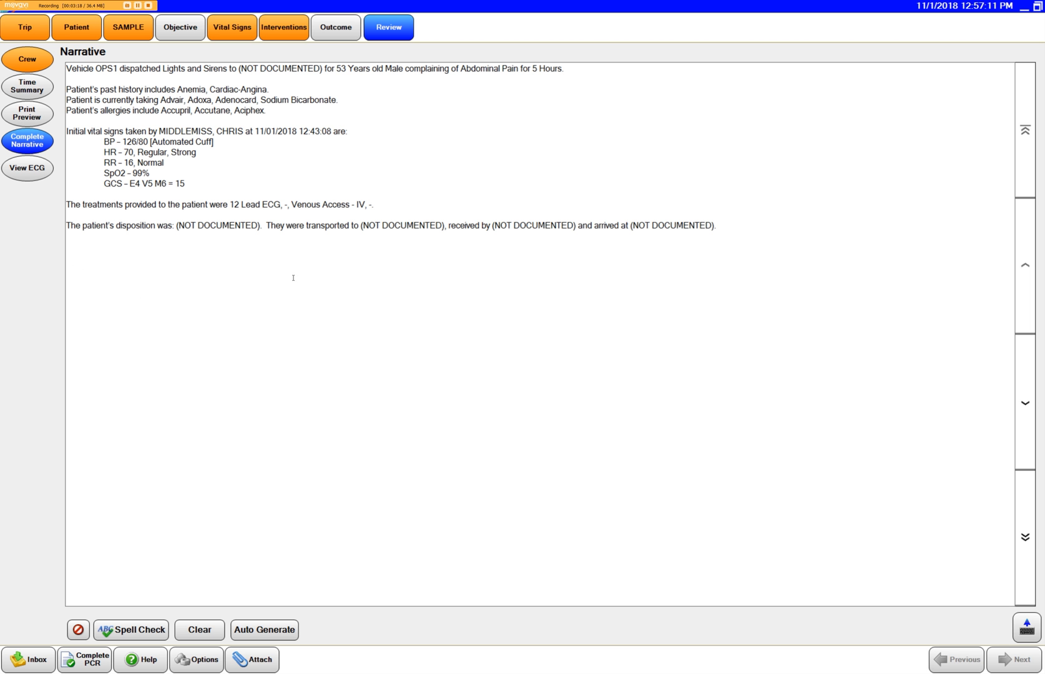
mouse_move(83, 280)
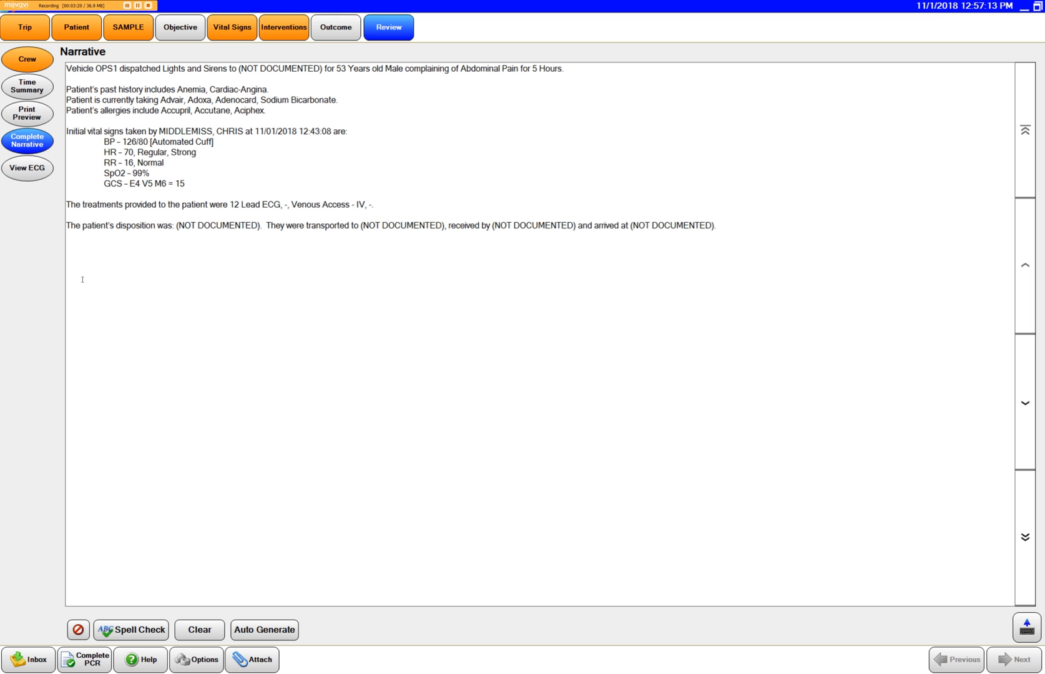
mouse_move(351, 429)
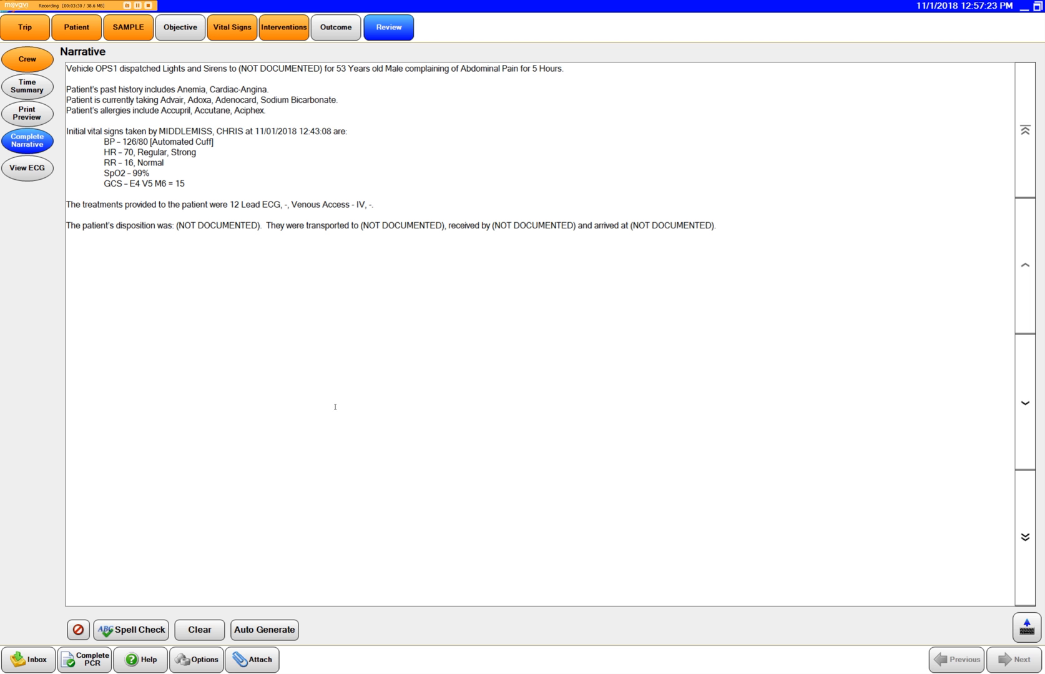
mouse_move(401, 273)
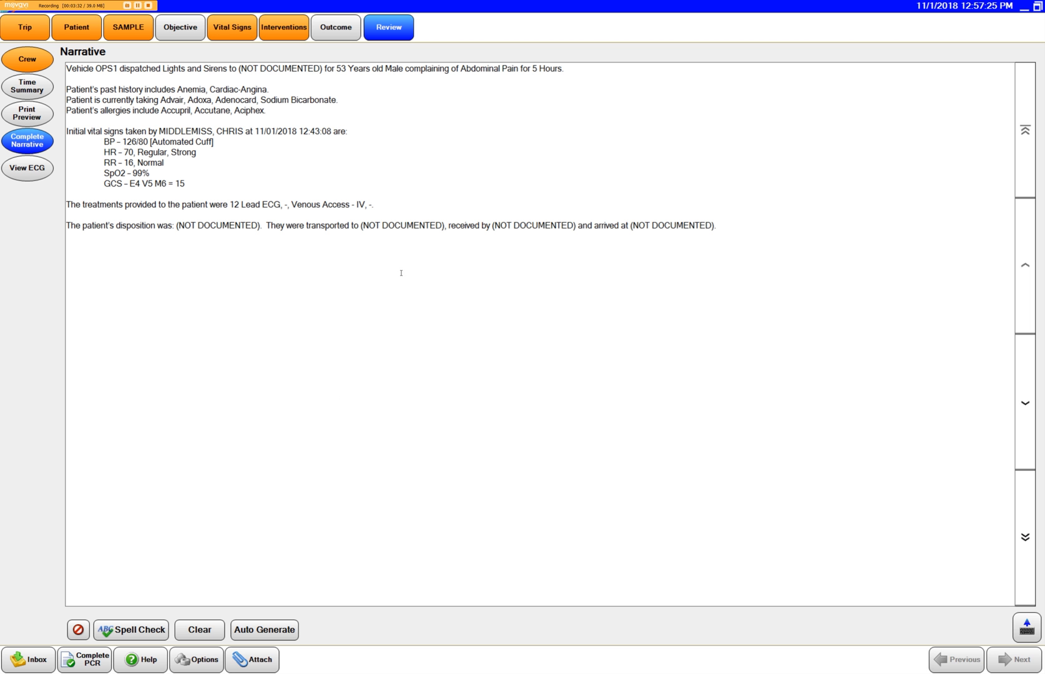
double_click(390, 225)
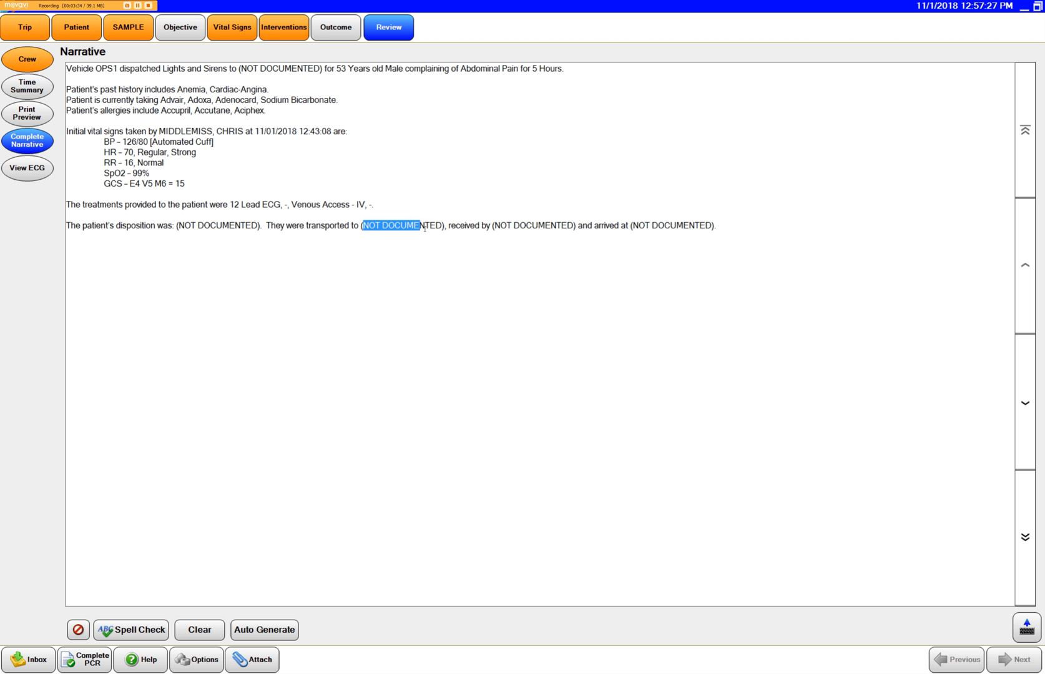
Step: Delete the '(NOT DOCUMENTED)' placeholder after 'transported to' in the narrative
key("Delete")
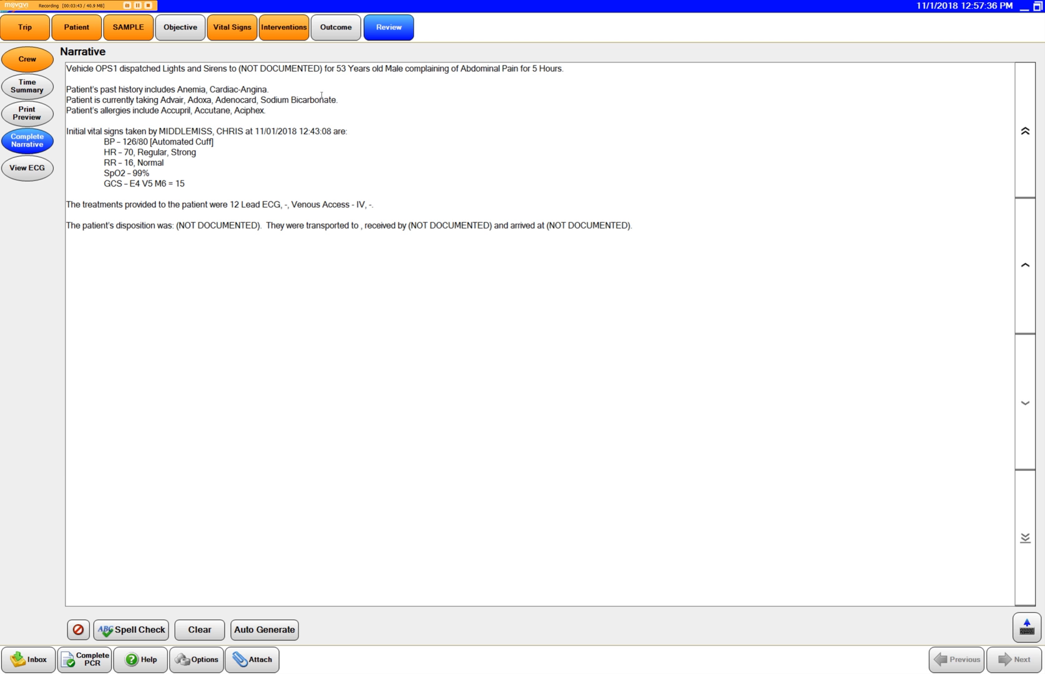
left_click(268, 89)
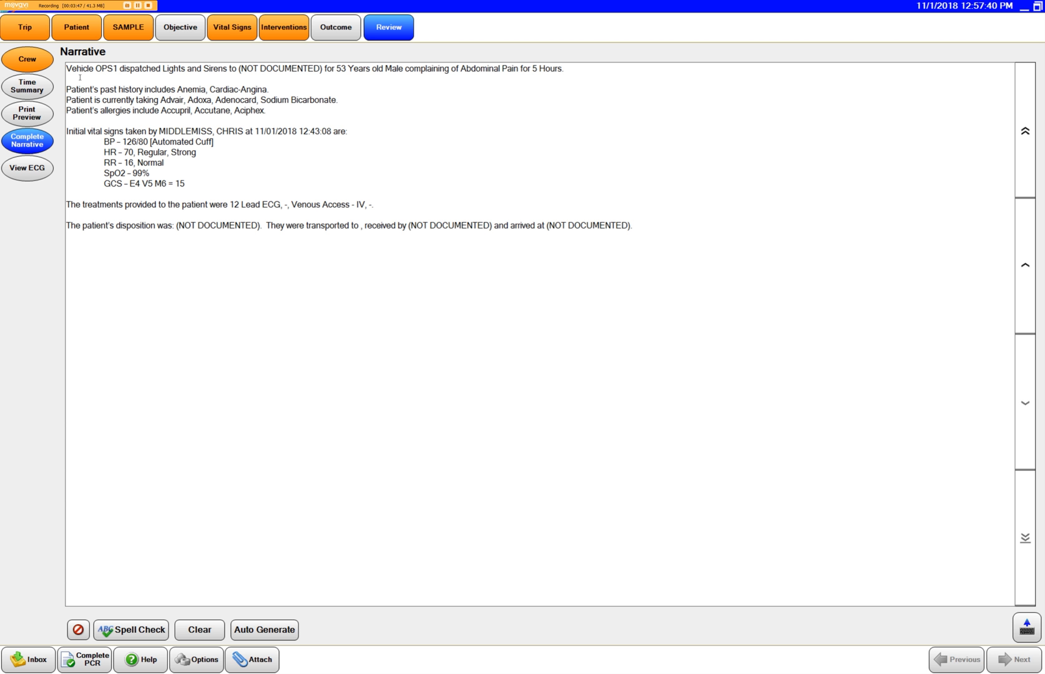
mouse_move(401, 273)
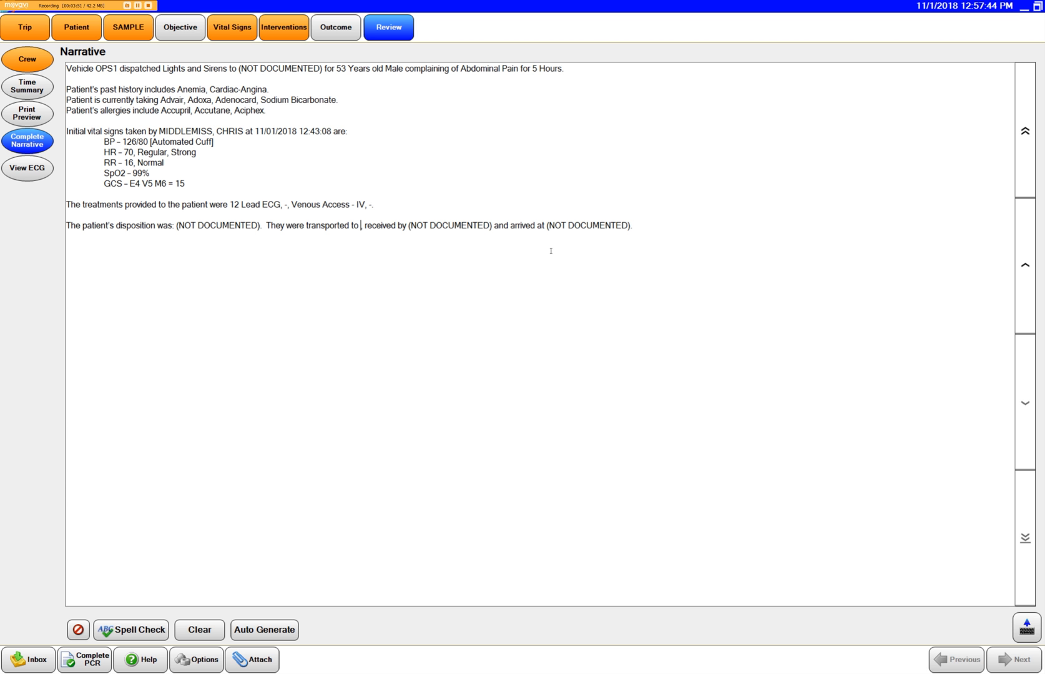
mouse_move(586, 258)
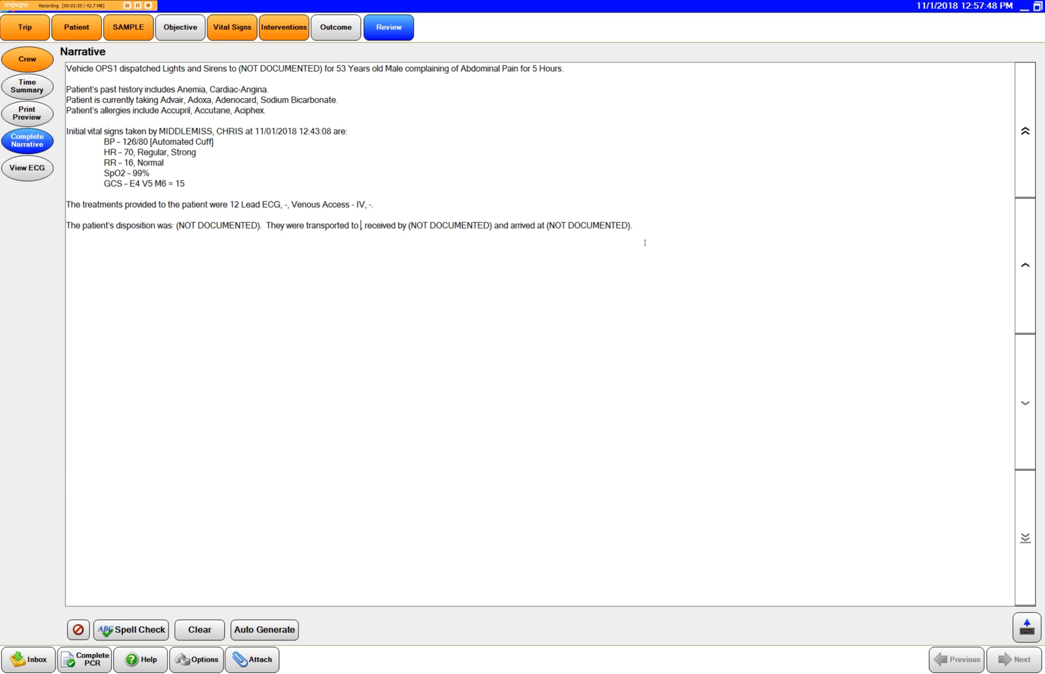
mouse_move(657, 237)
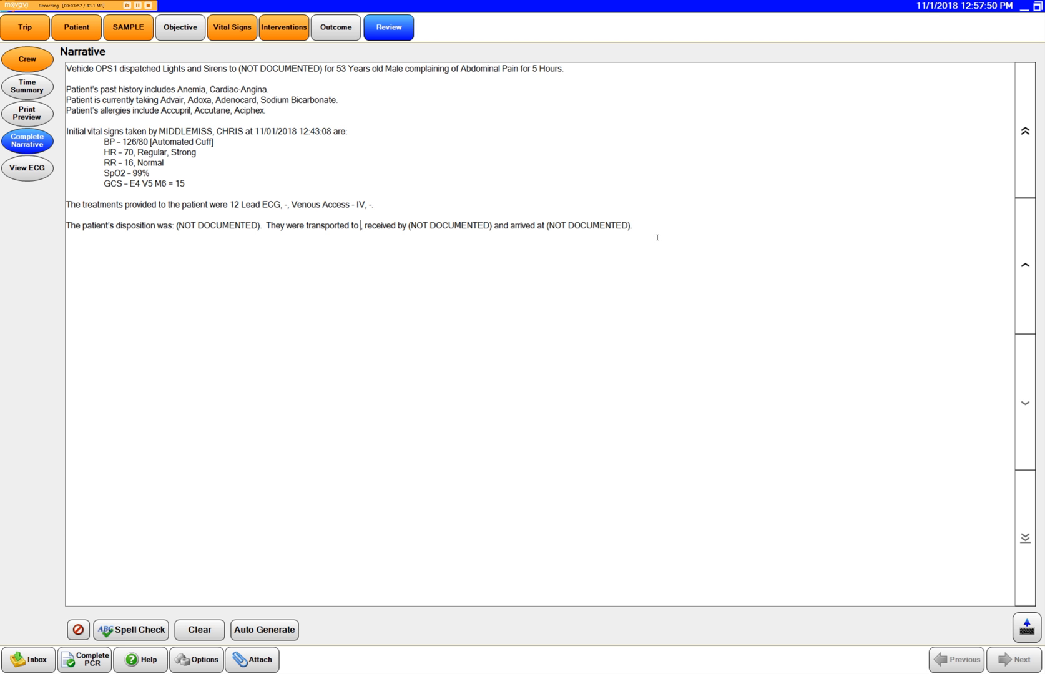
mouse_move(484, 308)
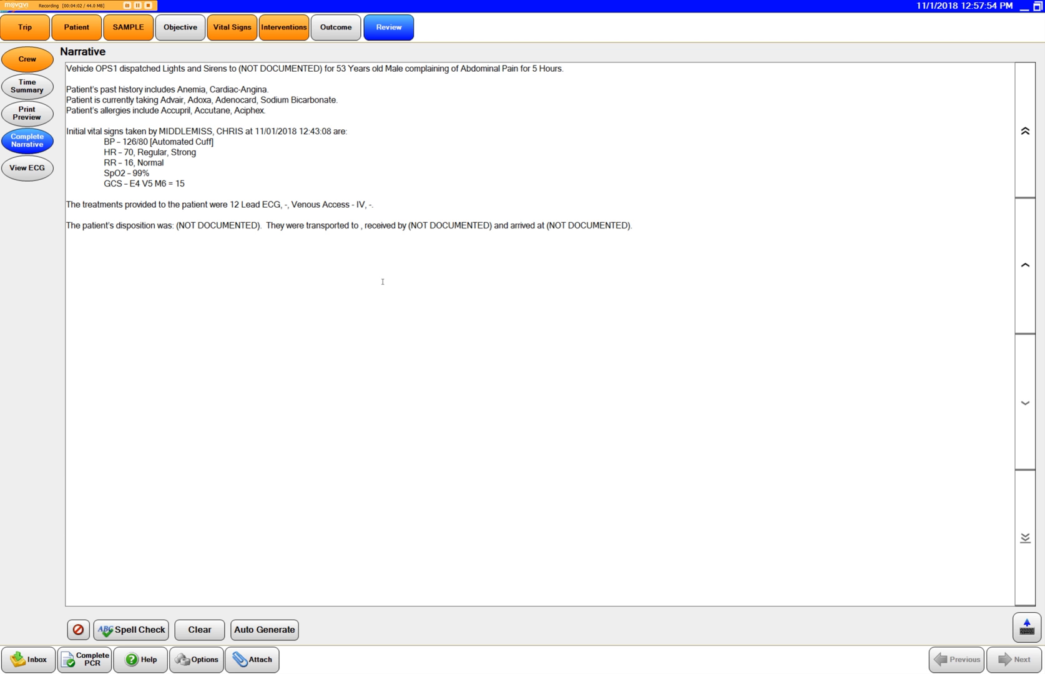
mouse_move(188, 269)
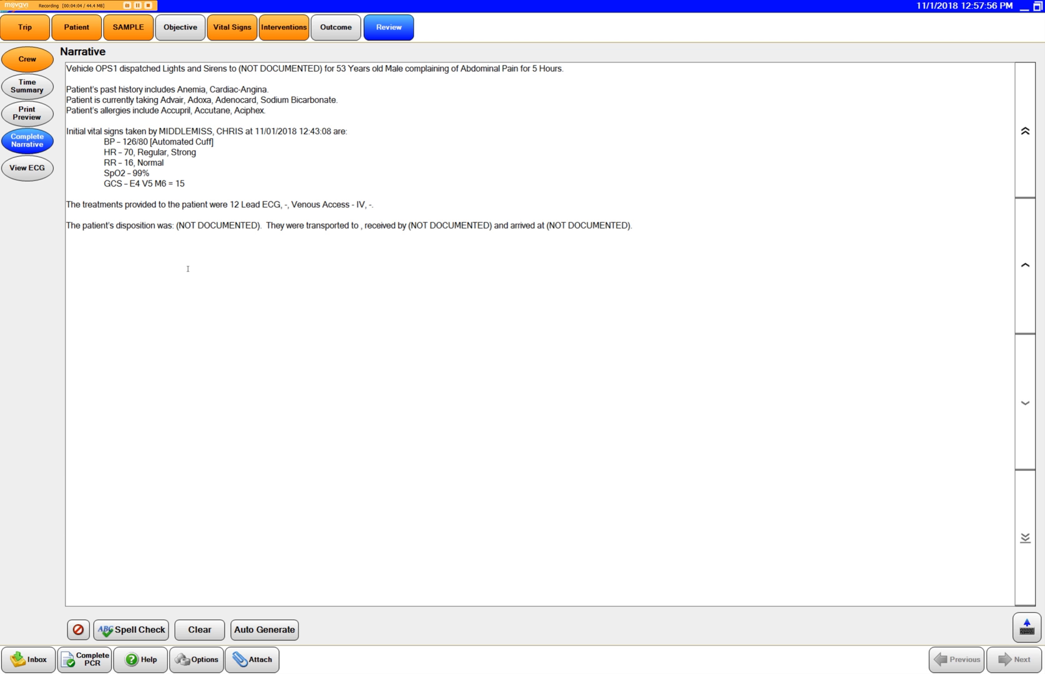
mouse_move(331, 275)
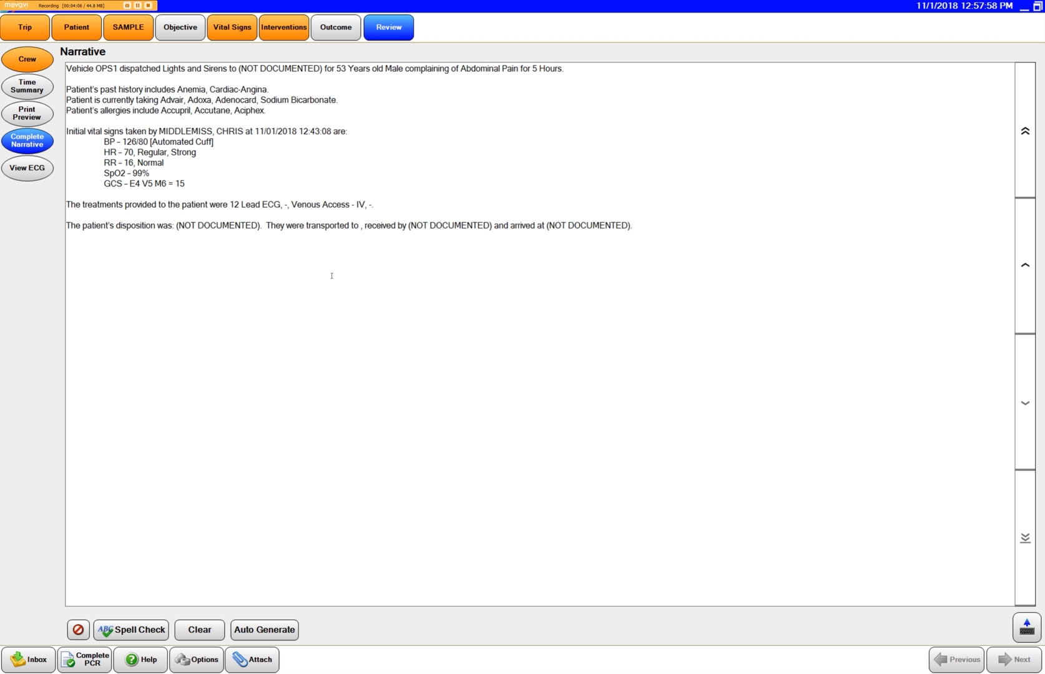